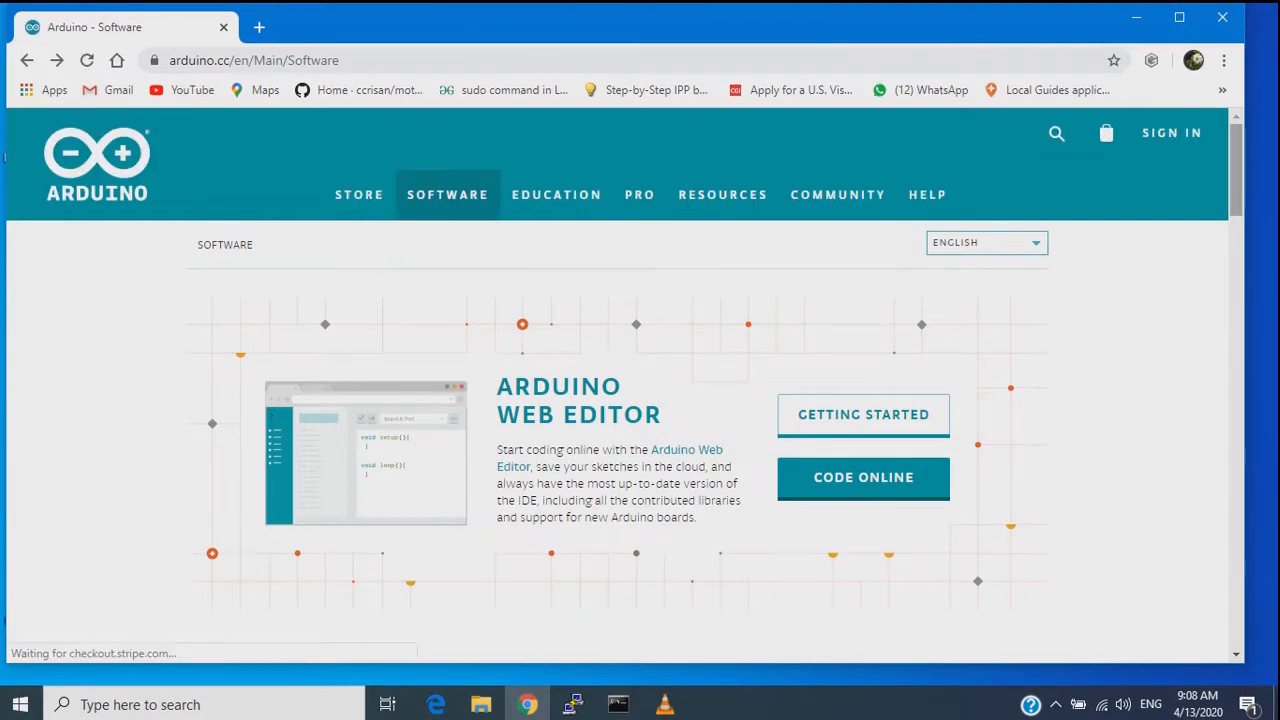
Minimize Chrome and launch the Arduino IDE from its desktop shortcut
{"action": "scroll", "scroll_direction": "down", "scroll_amount": 3}
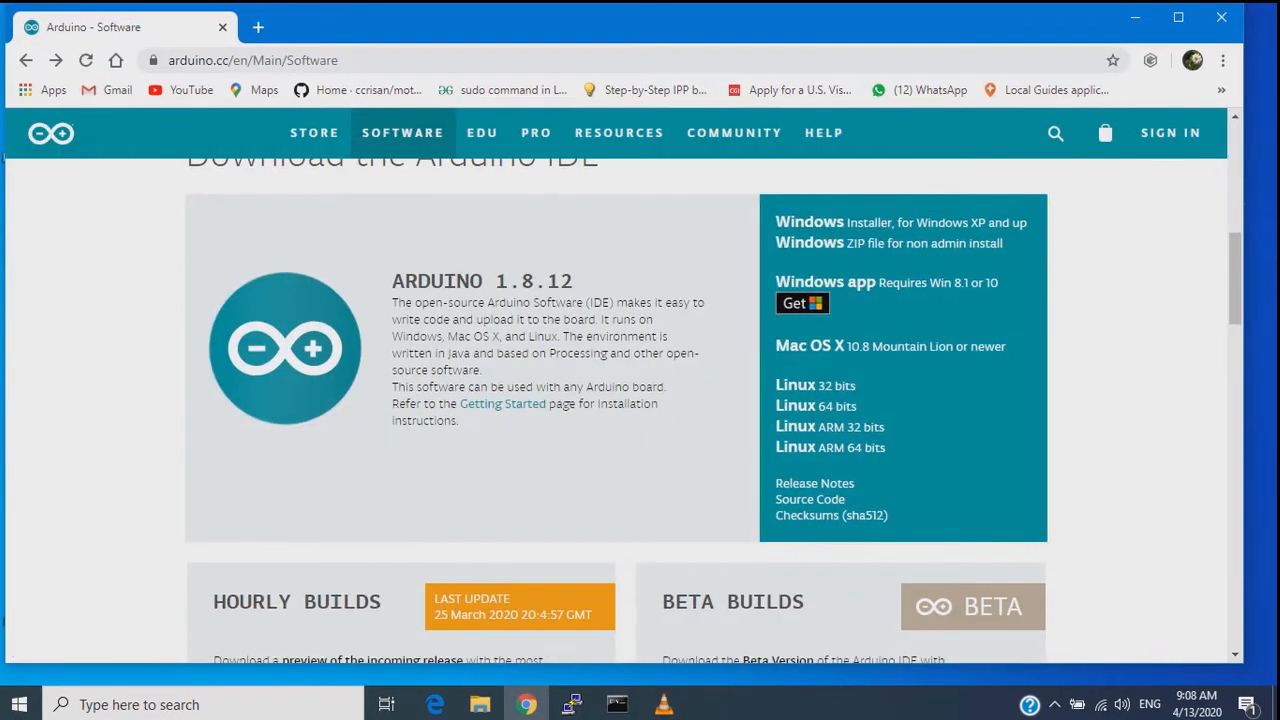
{"action": "scroll", "scroll_direction": "up", "scroll_amount": 3}
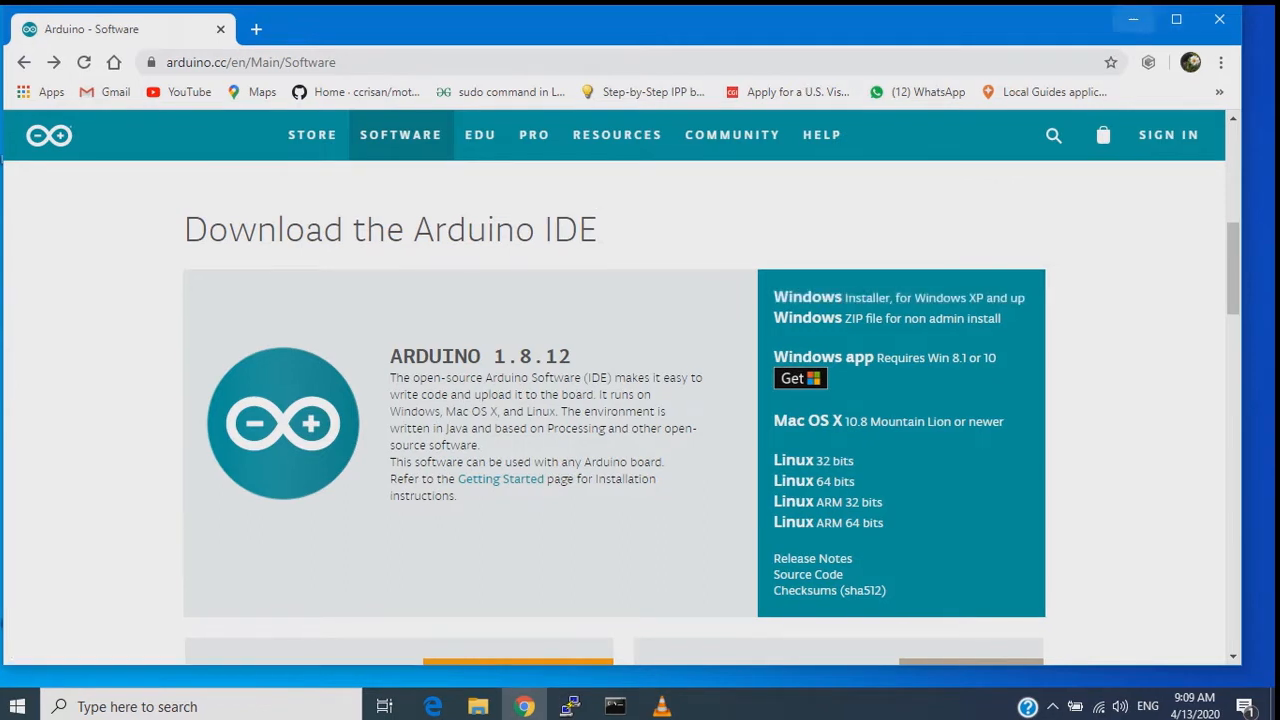
{"action": "mouse_move", "coordinate": [1132, 20]}
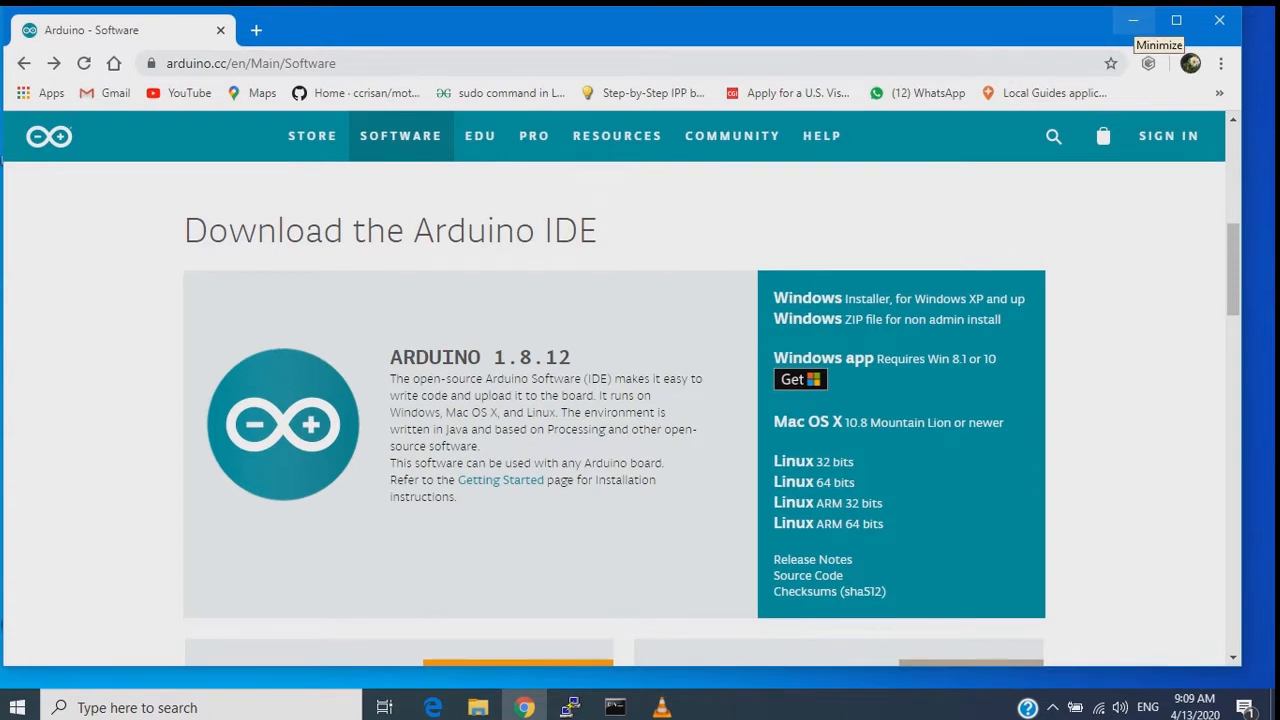
{"action": "left_click", "coordinate": [1132, 20]}
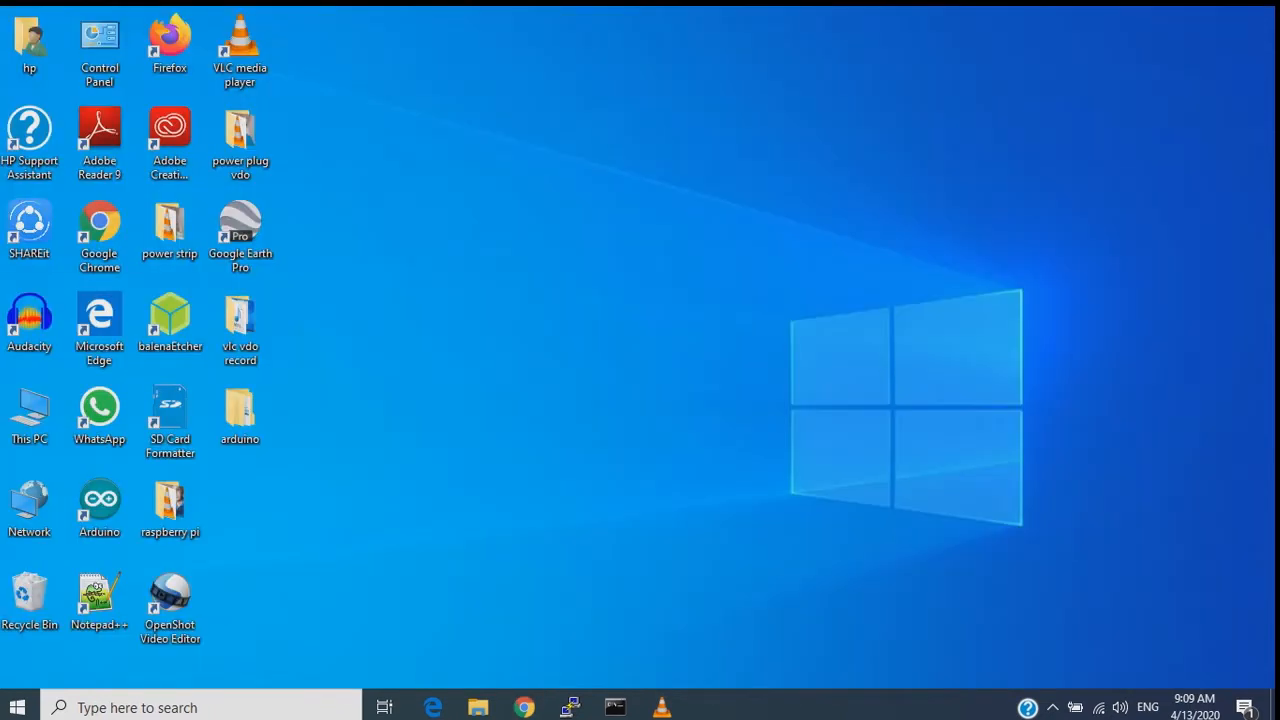
{"action": "left_click", "coordinate": [98, 508]}
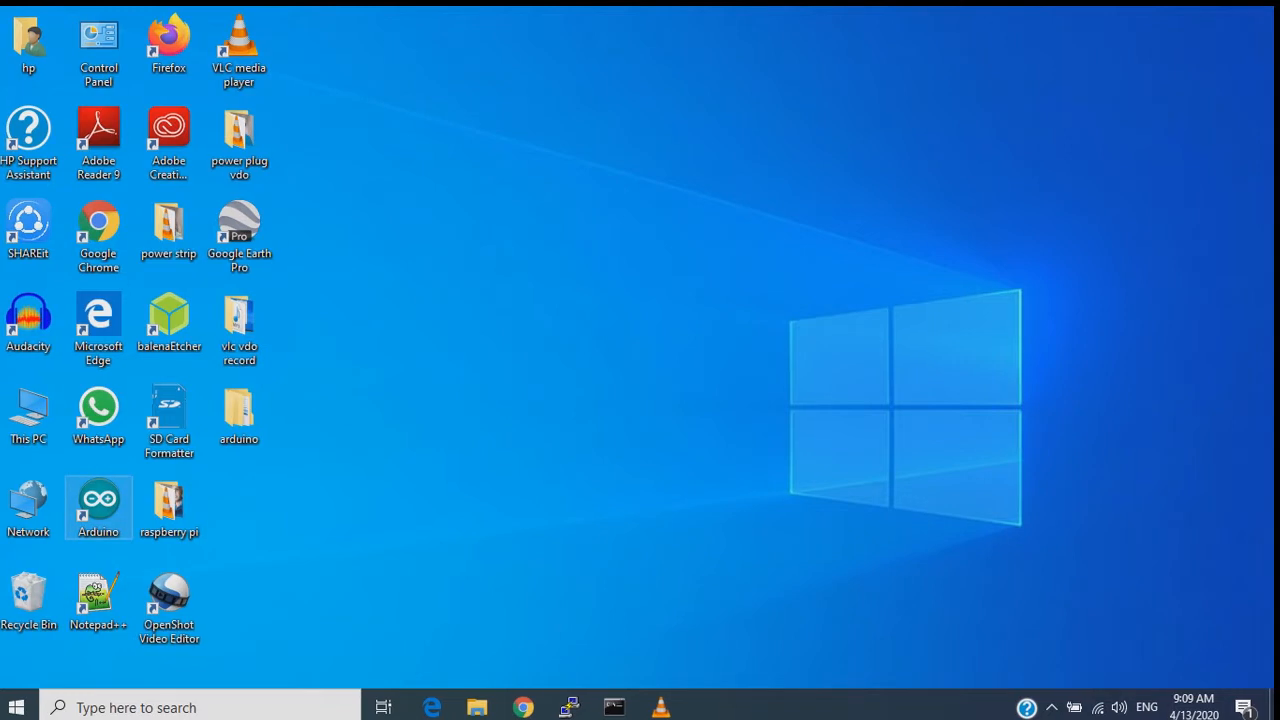
{"action": "double_click", "coordinate": [98, 508]}
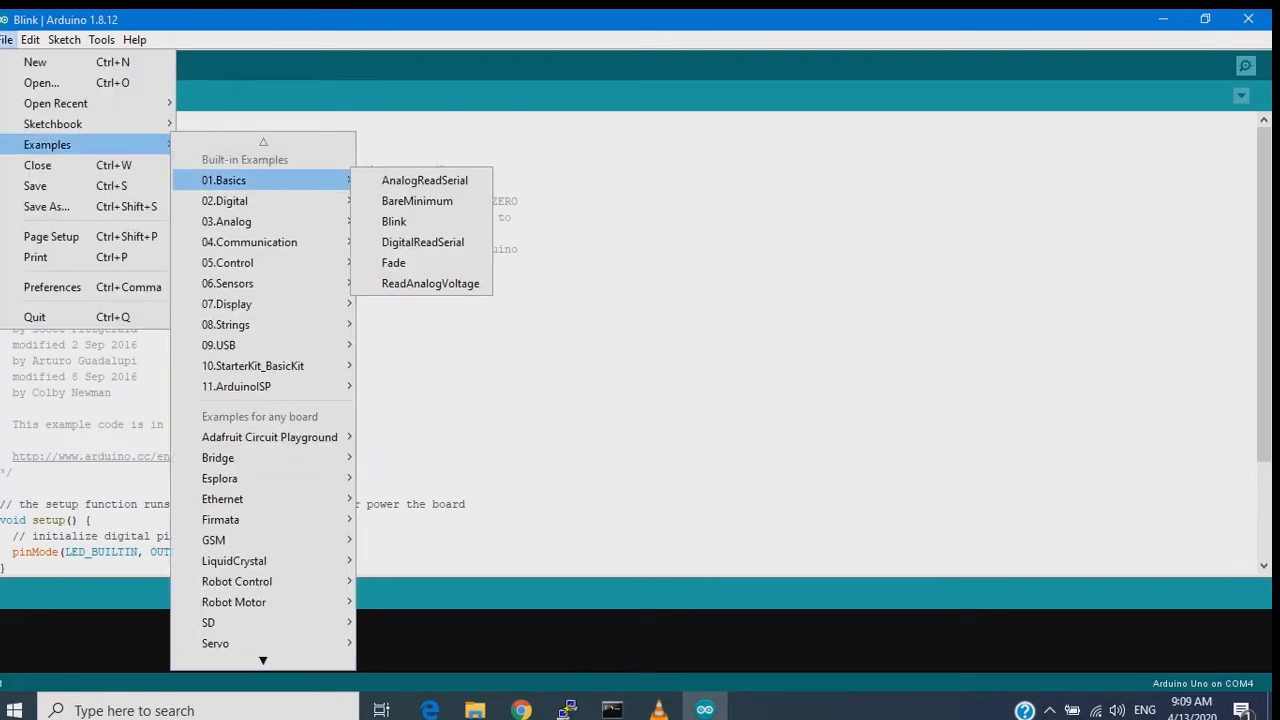
{"action": "mouse_move", "coordinate": [394, 220]}
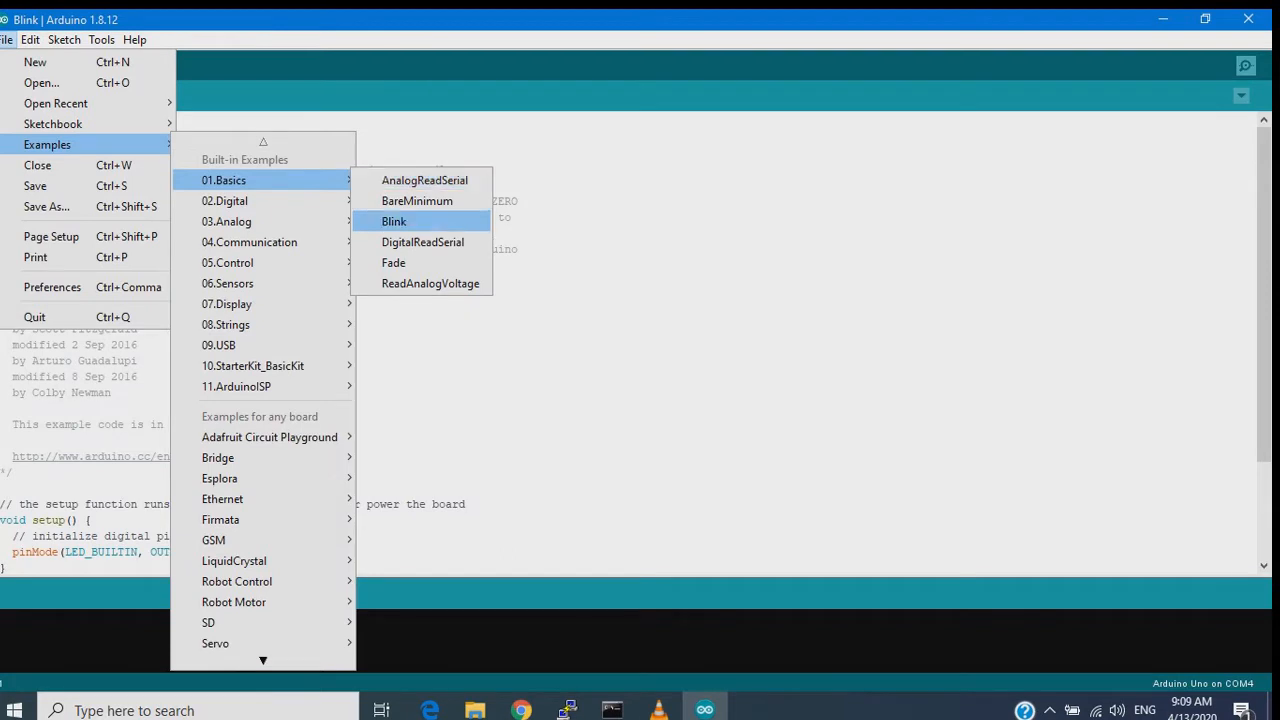
Load the Blink sketch from the 01.Basics examples
{"action": "left_click", "coordinate": [394, 220]}
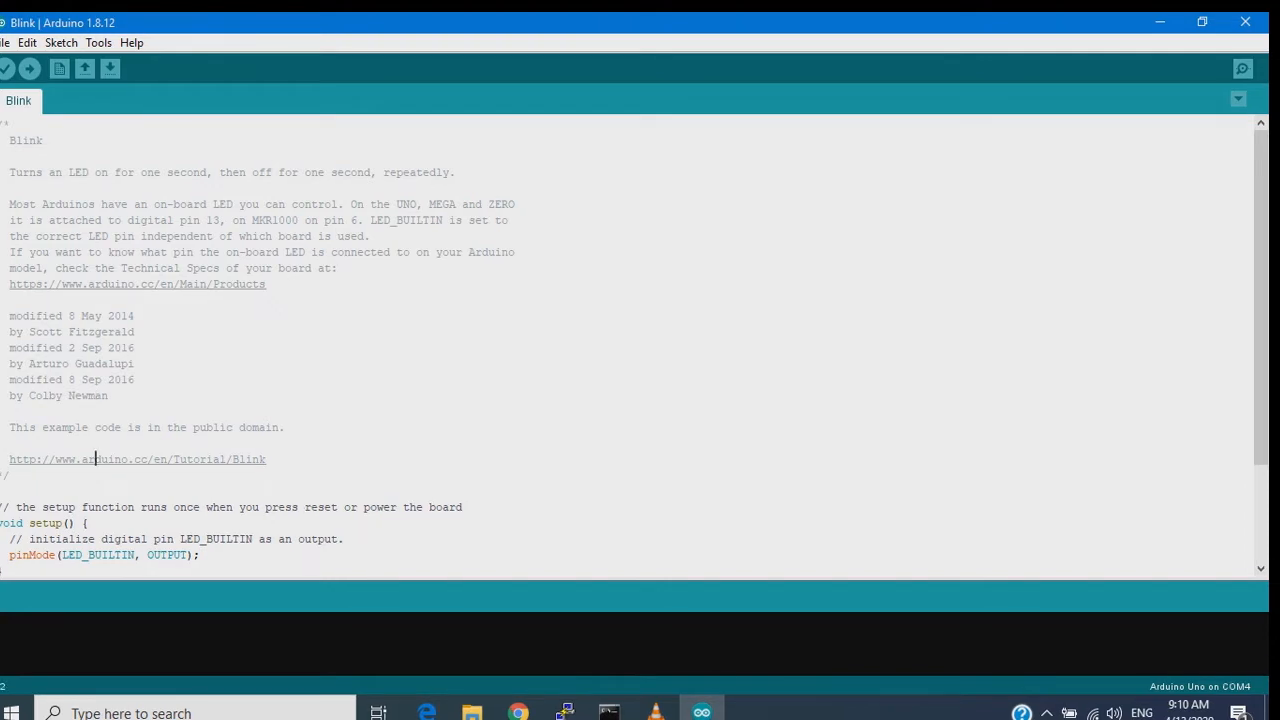
{"action": "scroll", "scroll_direction": "down", "scroll_amount": 3}
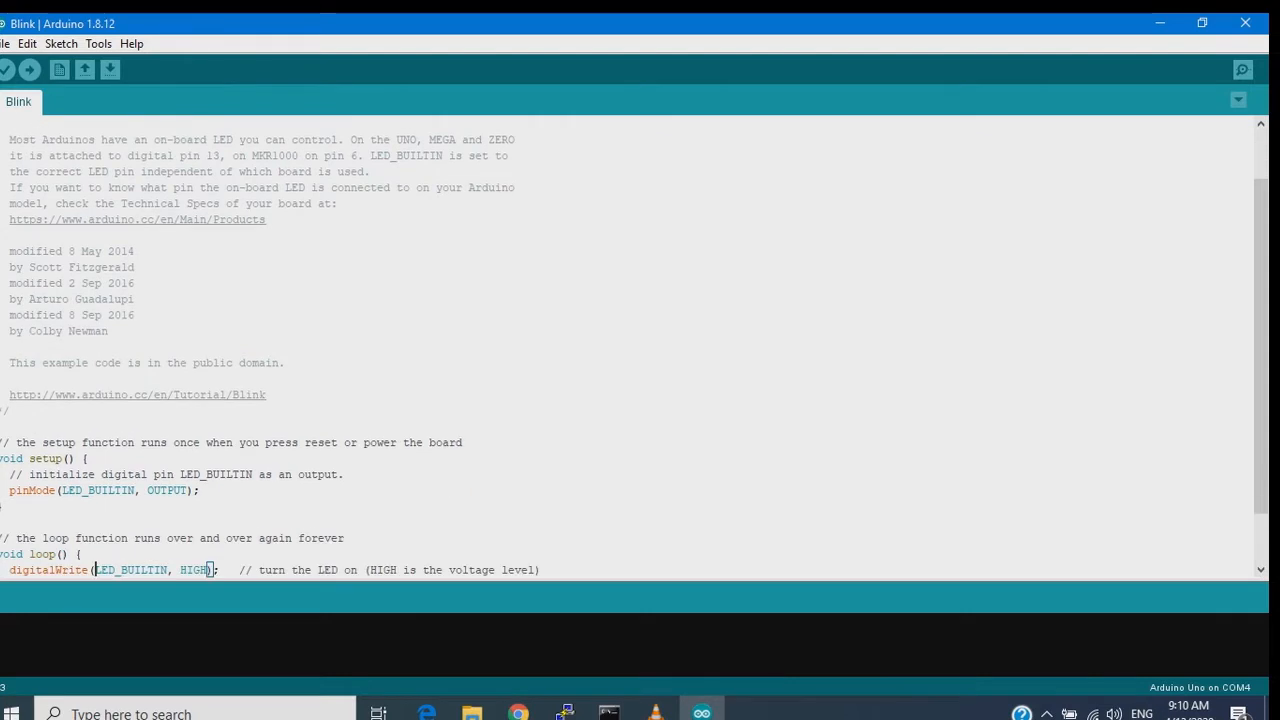
{"action": "scroll", "scroll_direction": "down", "scroll_amount": 3}
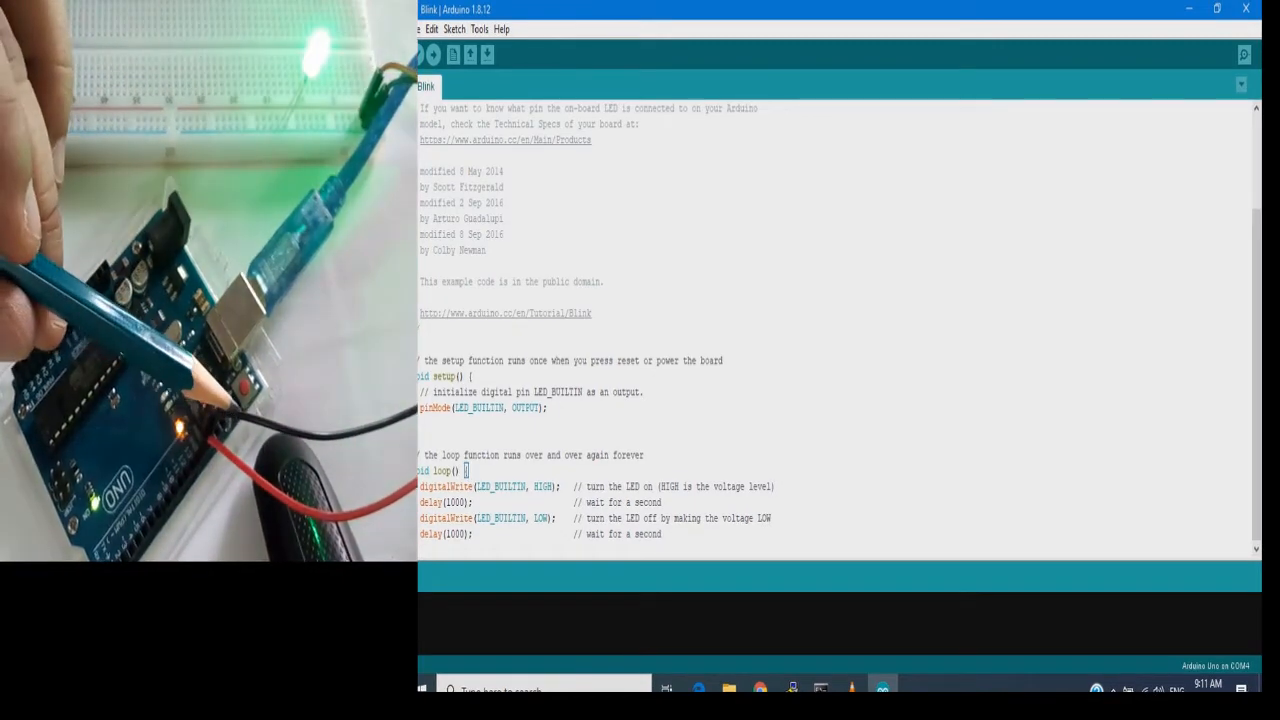
{"action": "mouse_move", "coordinate": [488, 56]}
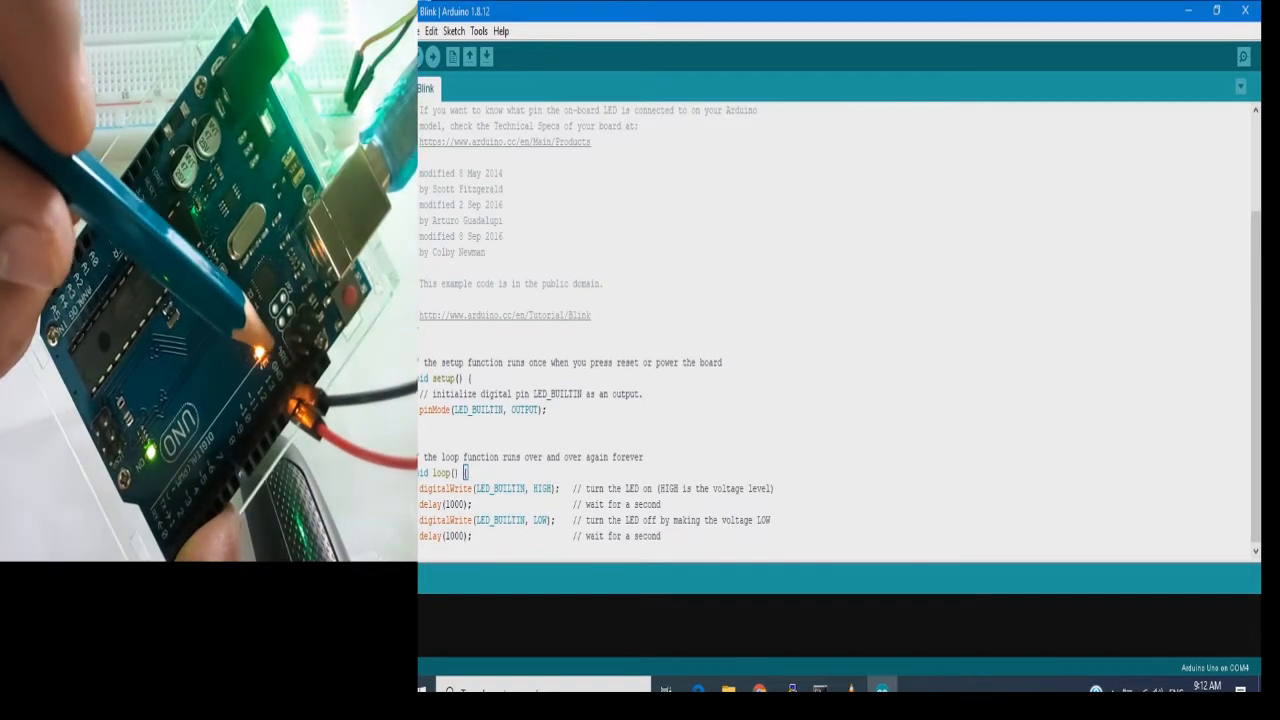
Upload the Blink sketch to the Arduino Uno until Done uploading is reported
{"action": "left_click", "coordinate": [430, 56]}
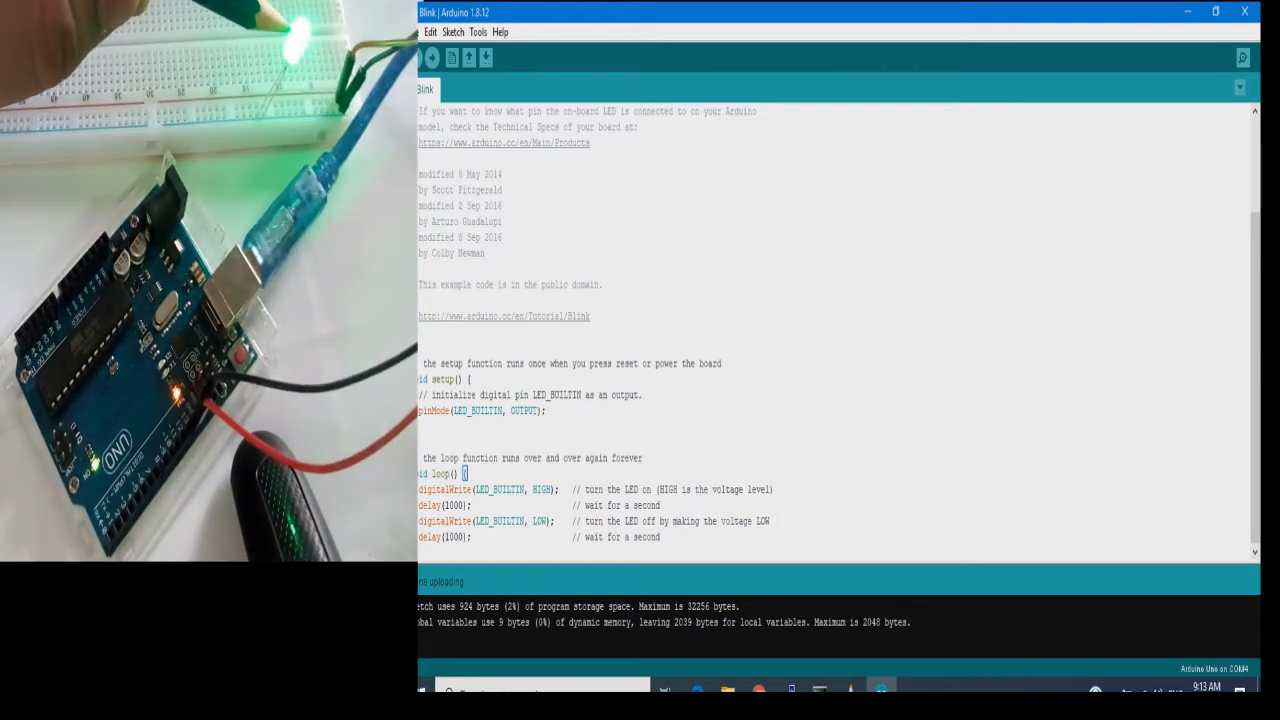
Confirm the board is Arduino Uno and select COM4 as the upload port
{"action": "left_click", "coordinate": [478, 32]}
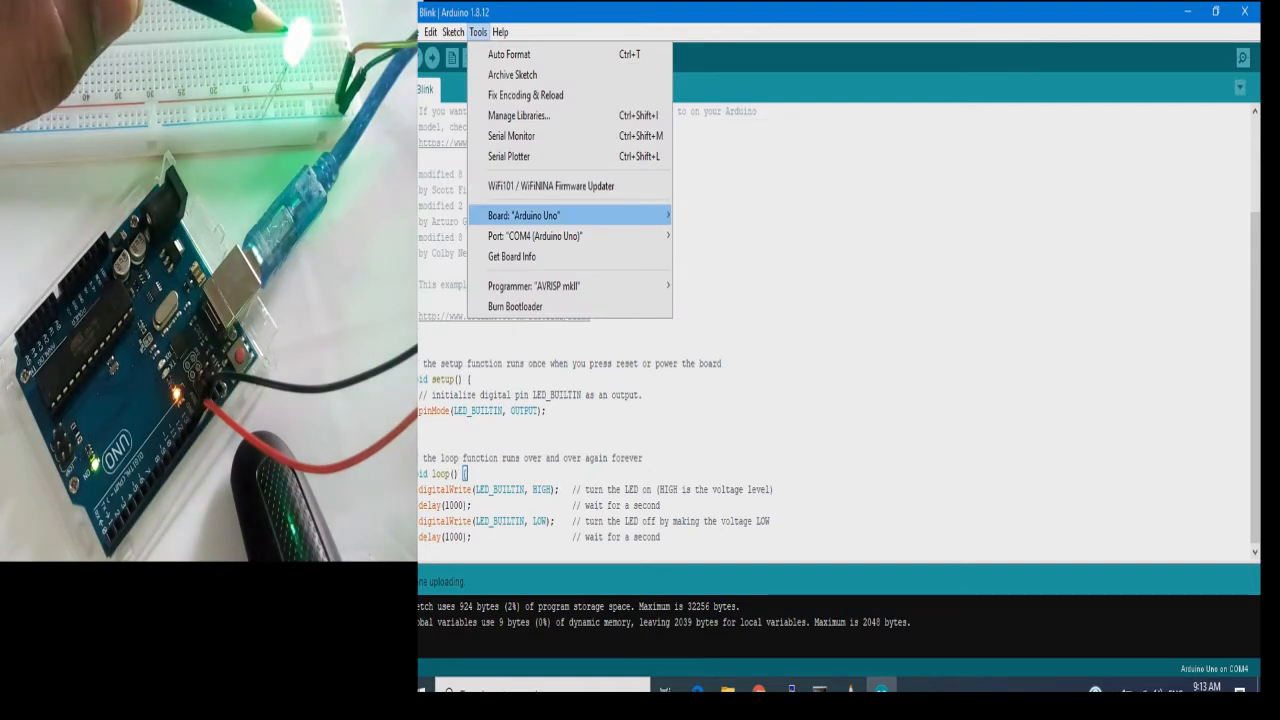
{"action": "mouse_move", "coordinate": [512, 256]}
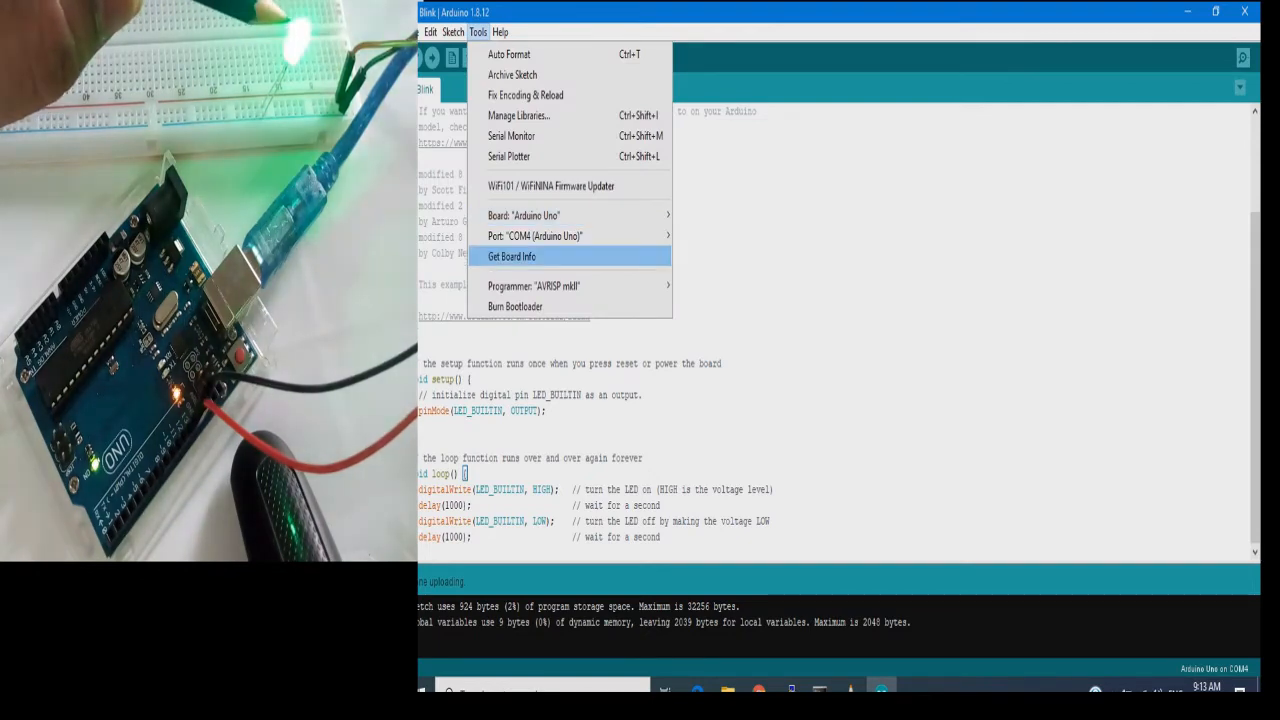
{"action": "left_click", "coordinate": [524, 216]}
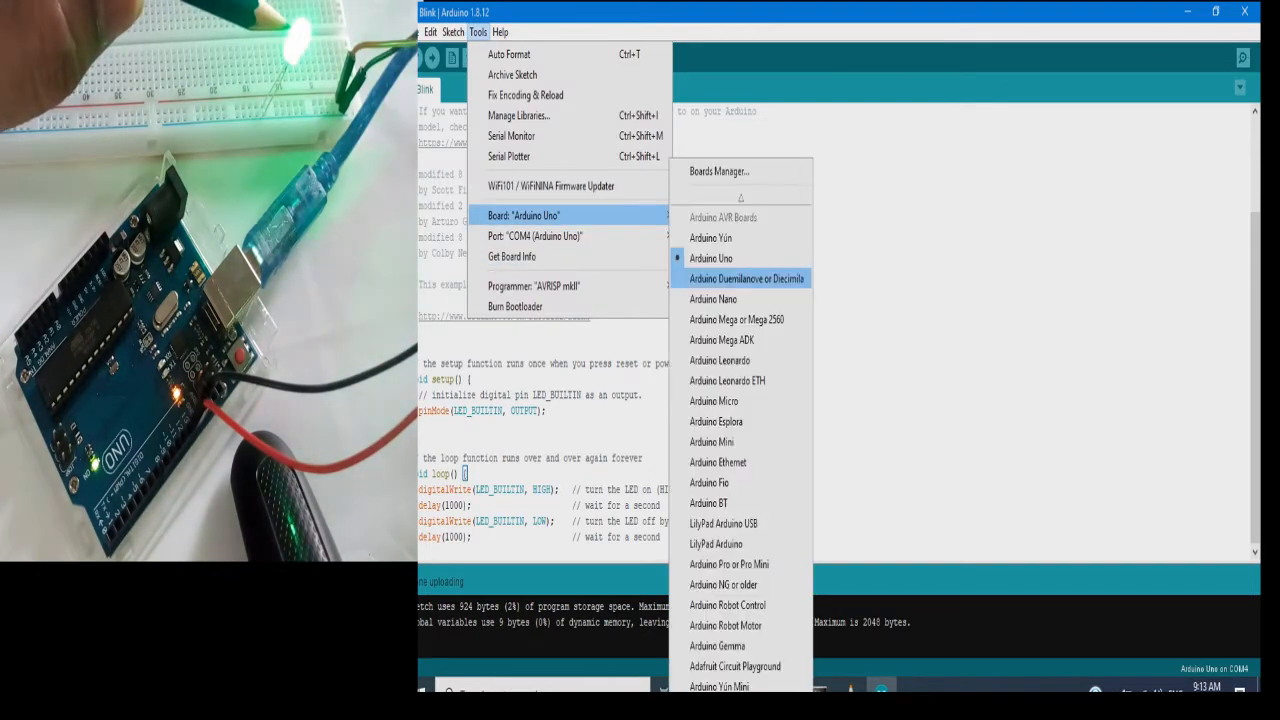
{"action": "mouse_move", "coordinate": [710, 258]}
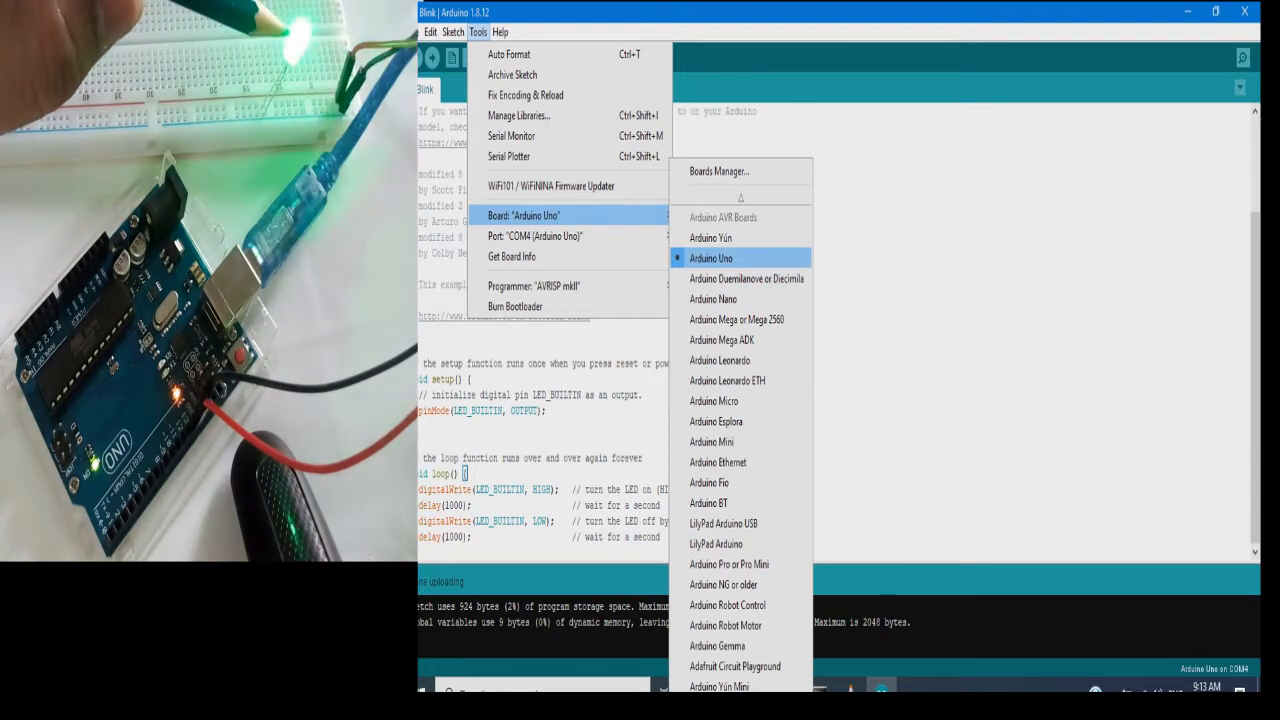
{"action": "mouse_move", "coordinate": [532, 236]}
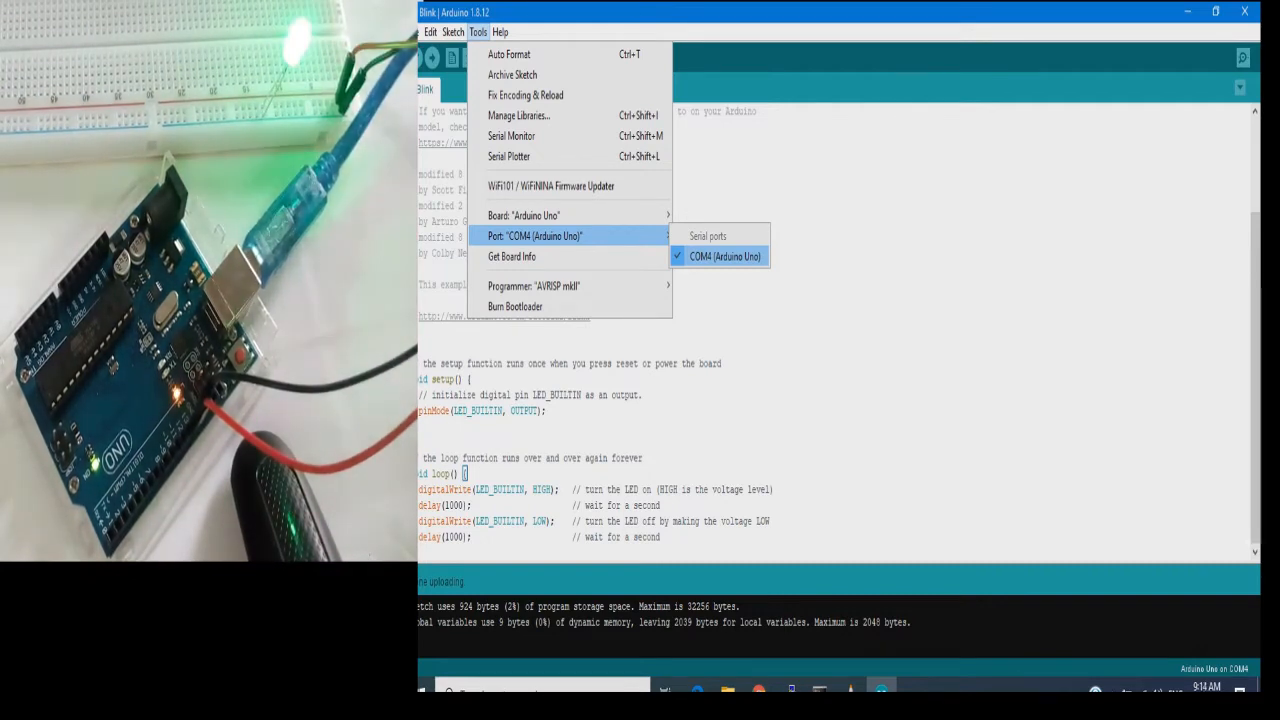
{"action": "left_click", "coordinate": [724, 256]}
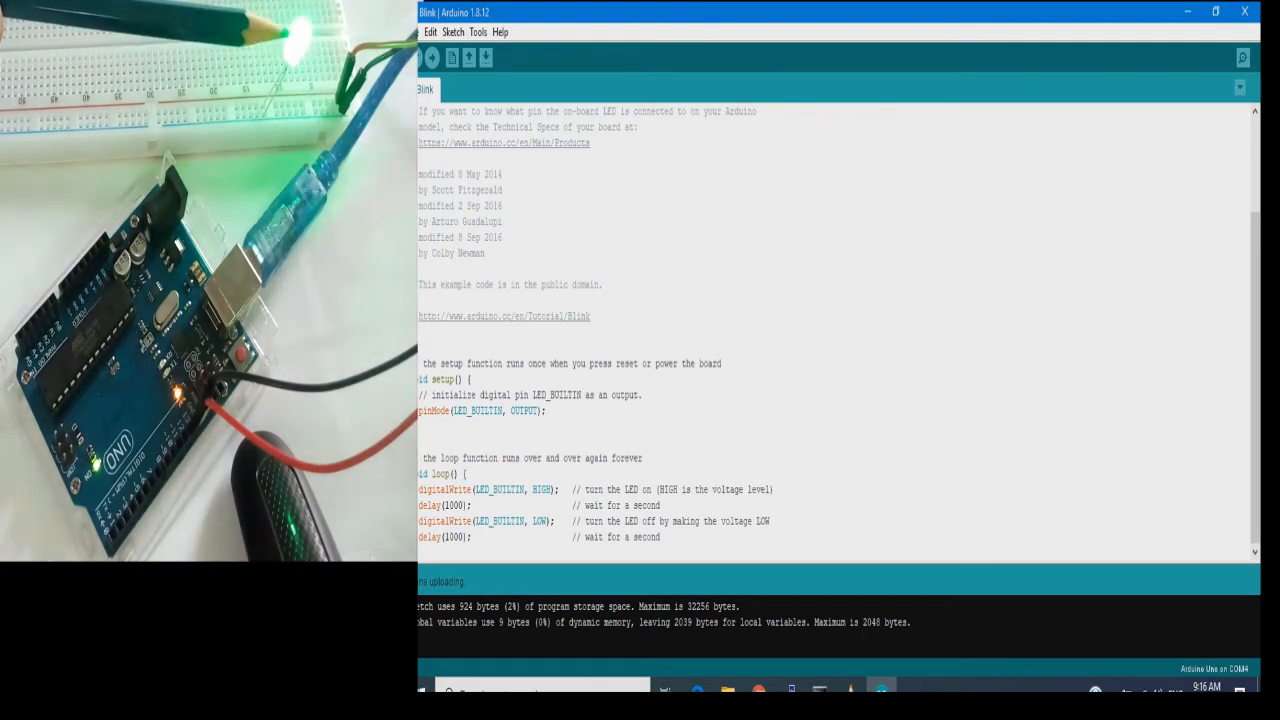
Set the loop delays to 500 and 1000 ms and upload the edited Blink sketch
{"action": "type", "text": "500"}
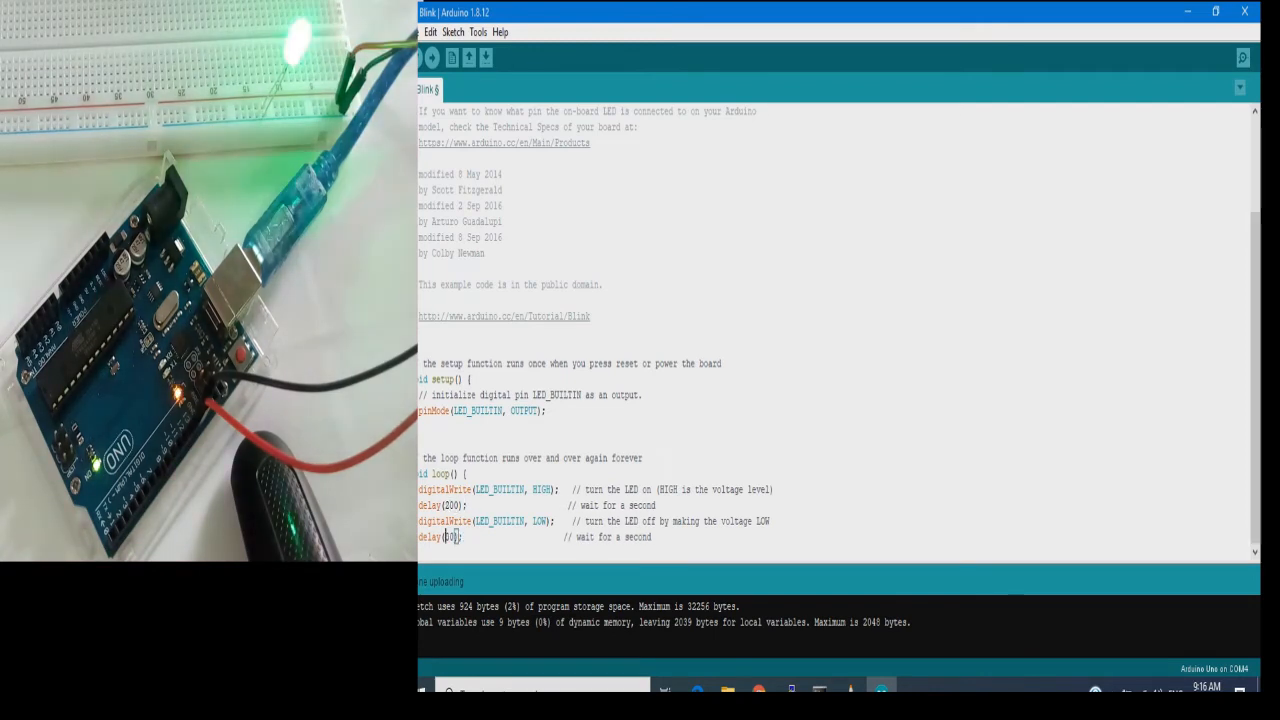
{"action": "type", "text": "1000"}
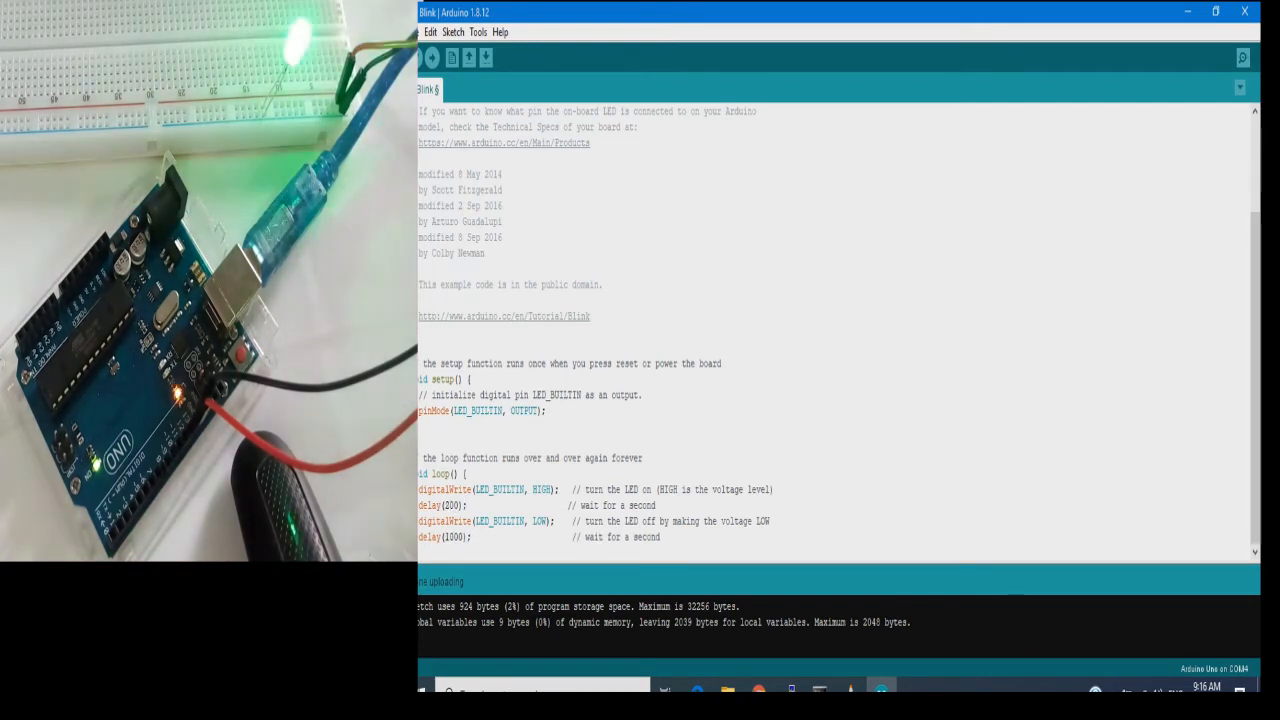
{"action": "left_click", "coordinate": [432, 56]}
{"action": "type", "text": "2"}
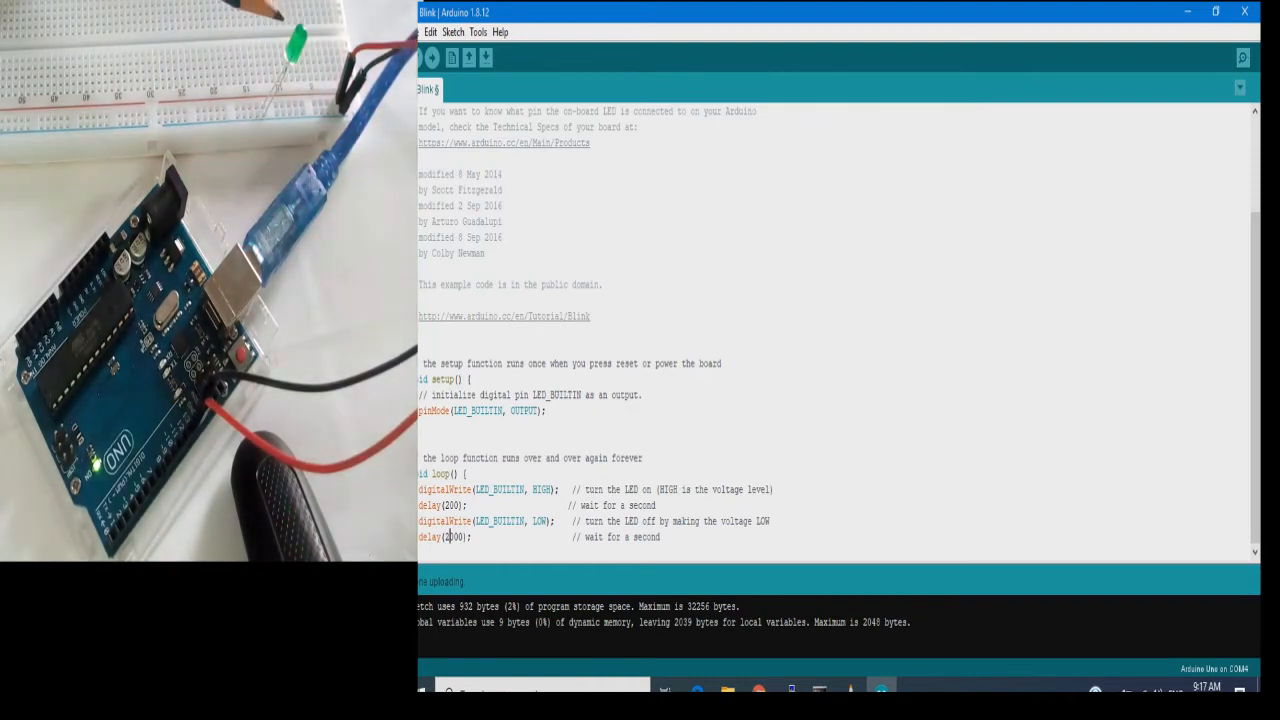
Change both Blink delays to 100 ms and upload the faster version
{"action": "left_click", "coordinate": [432, 56]}
{"action": "type", "text": "5"}
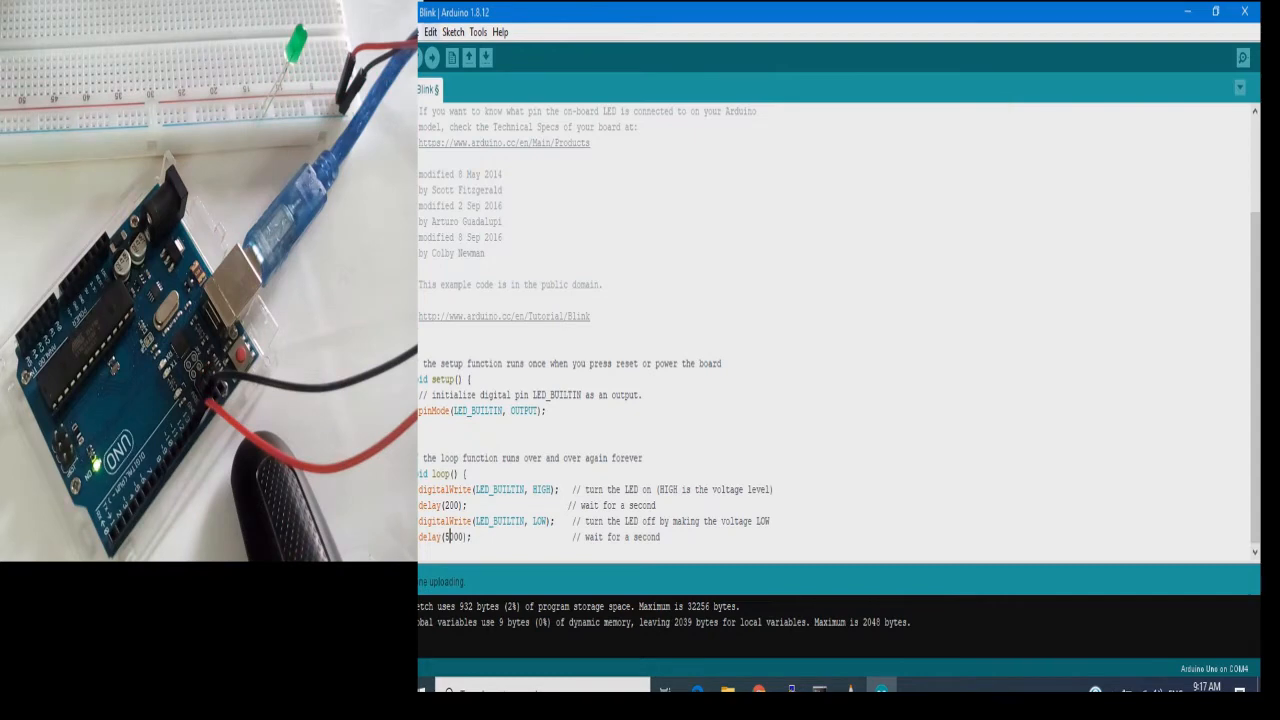
{"action": "left_click", "coordinate": [432, 56]}
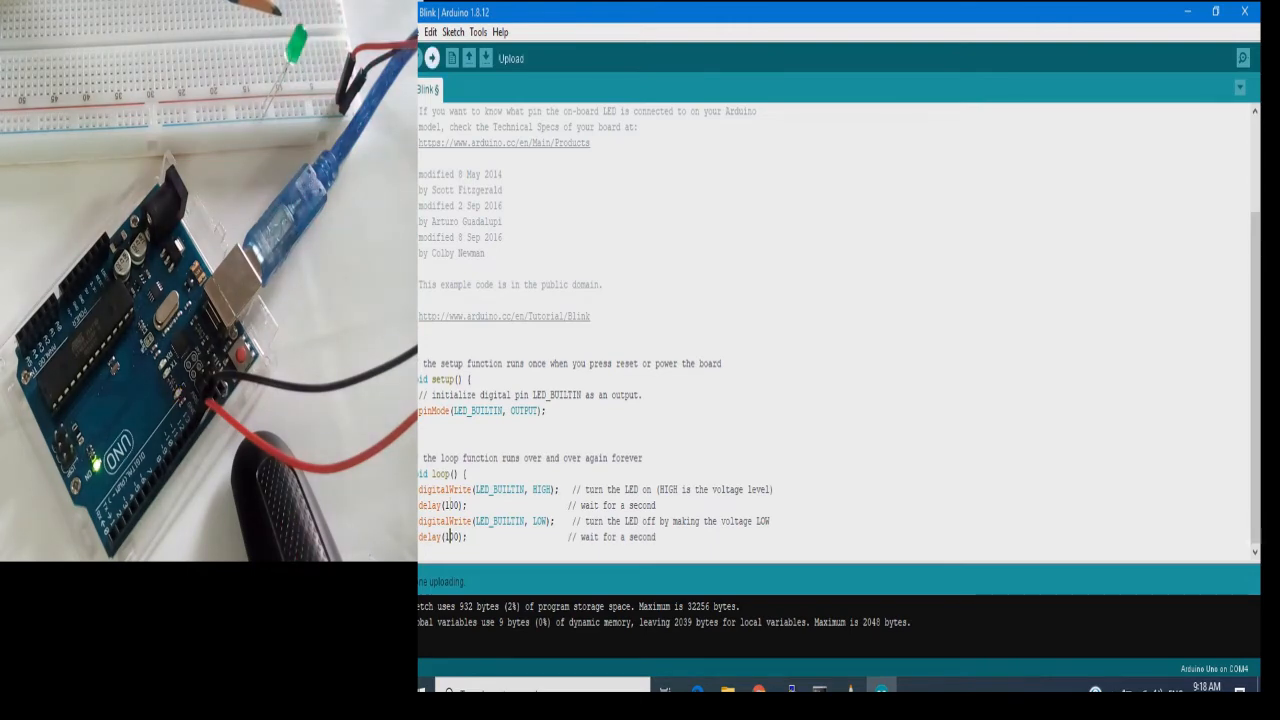
{"action": "left_click", "coordinate": [486, 56]}
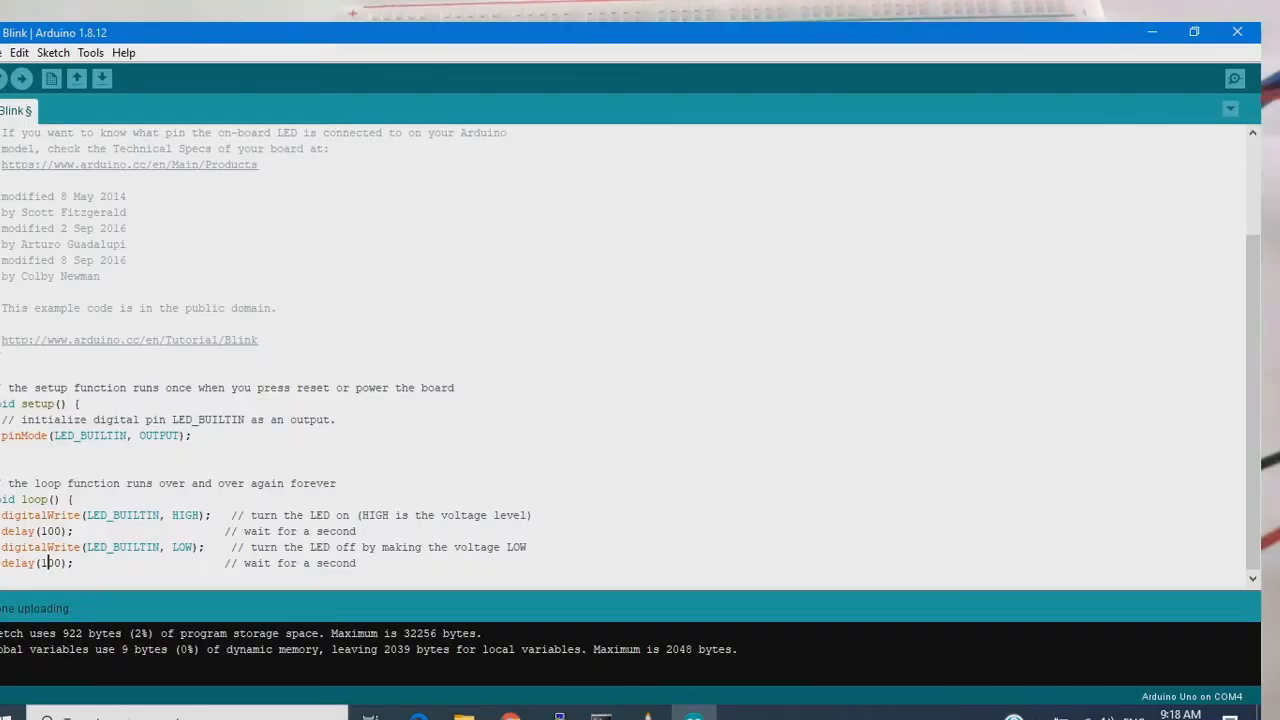
Start browsing the File menu toward the 01.Basics built-in examples
{"action": "left_click", "coordinate": [6, 52]}
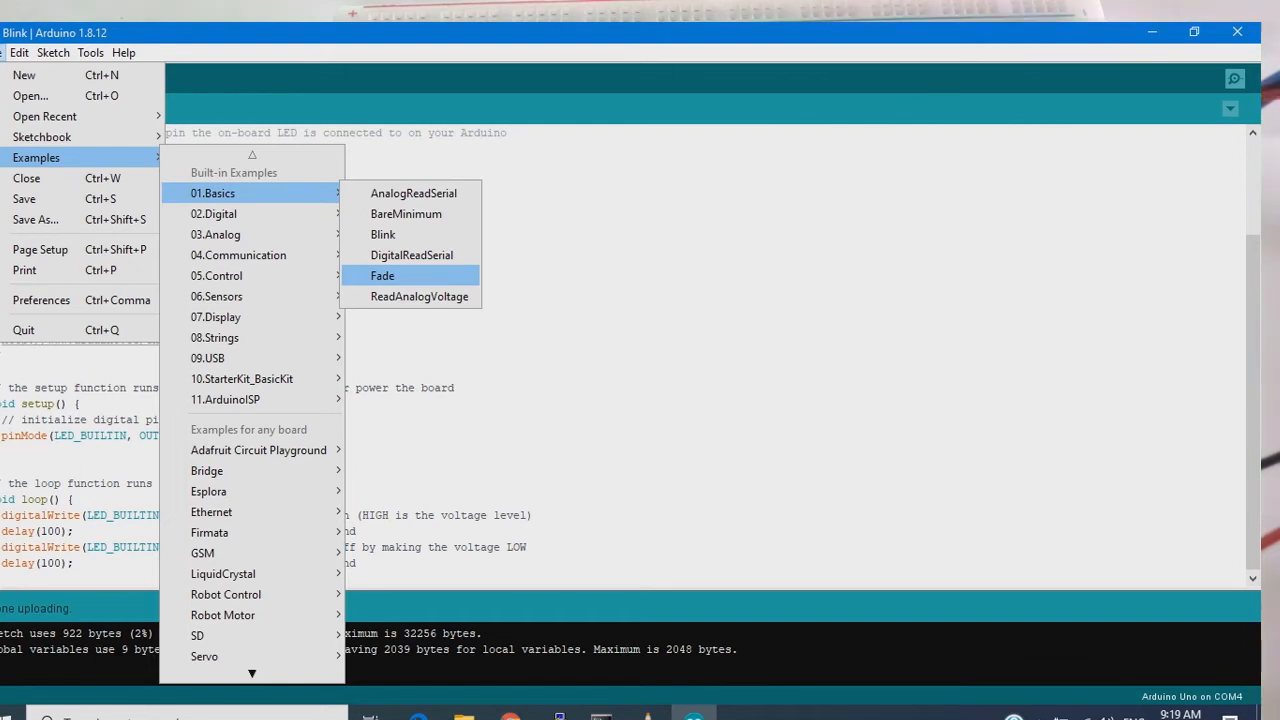
Open the Fade example sketch and maximize its window
{"action": "left_click", "coordinate": [382, 276]}
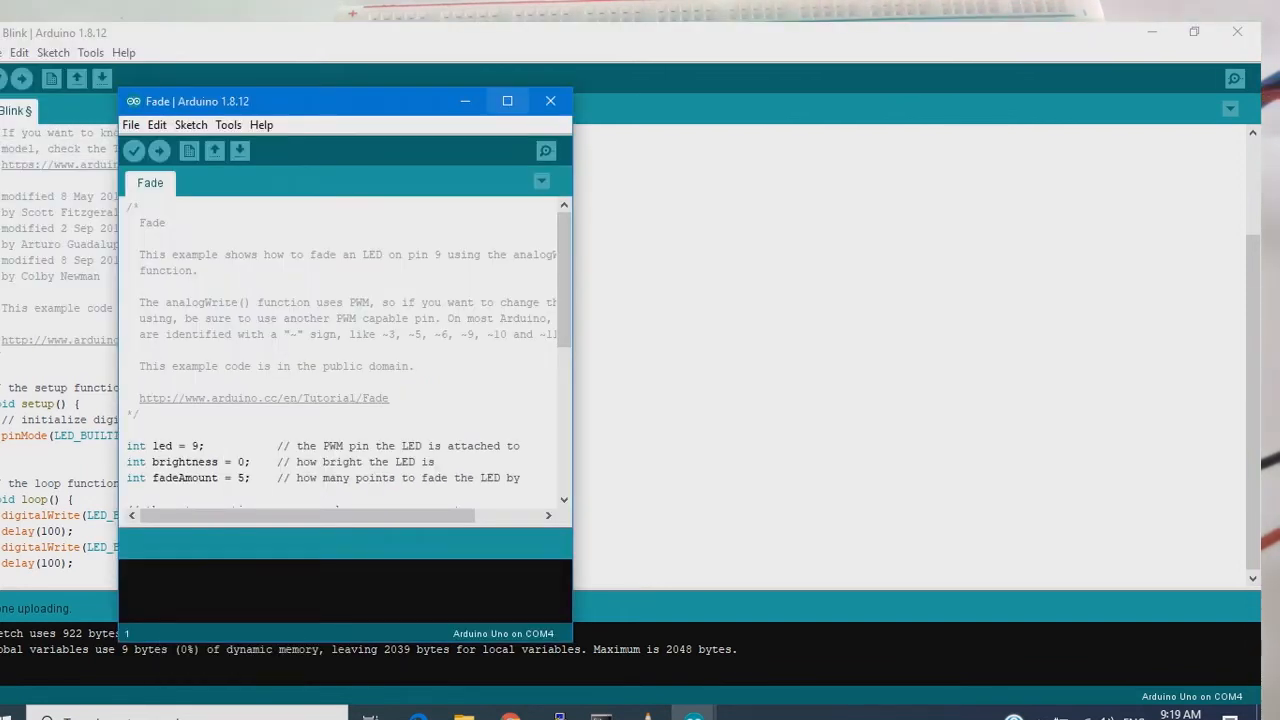
{"action": "left_click", "coordinate": [508, 100]}
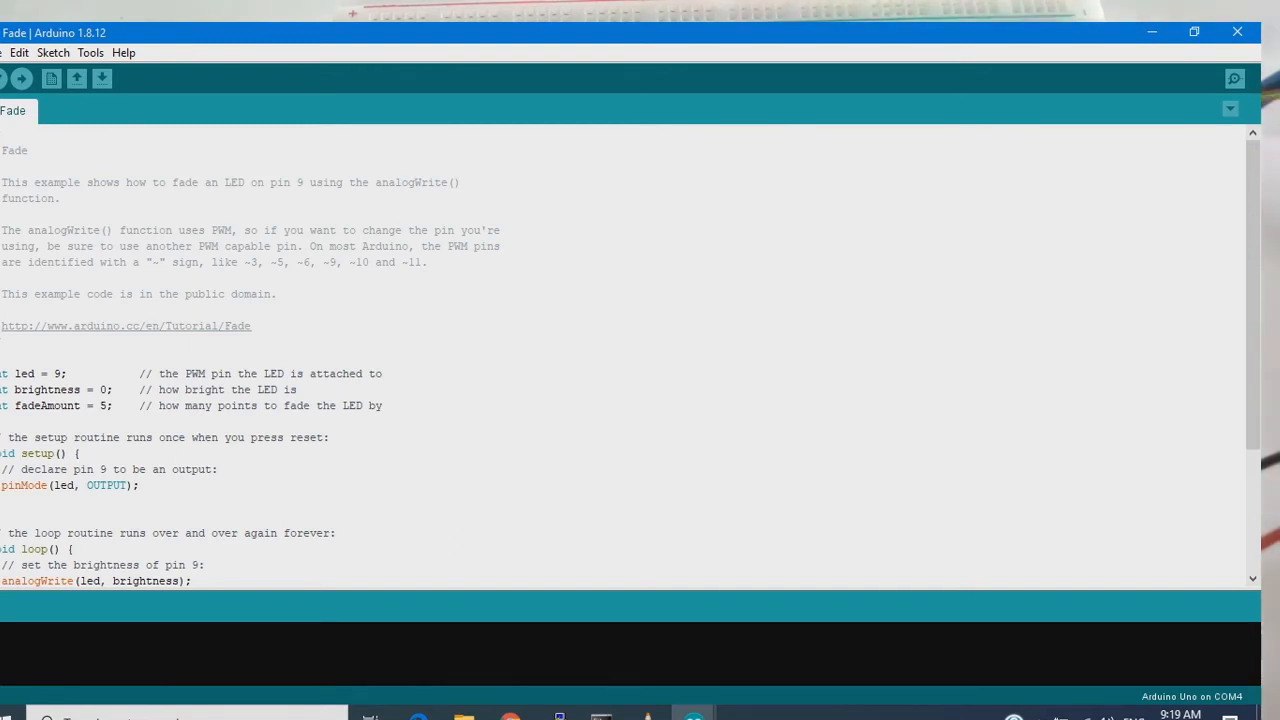
{"action": "left_click", "coordinate": [76, 452]}
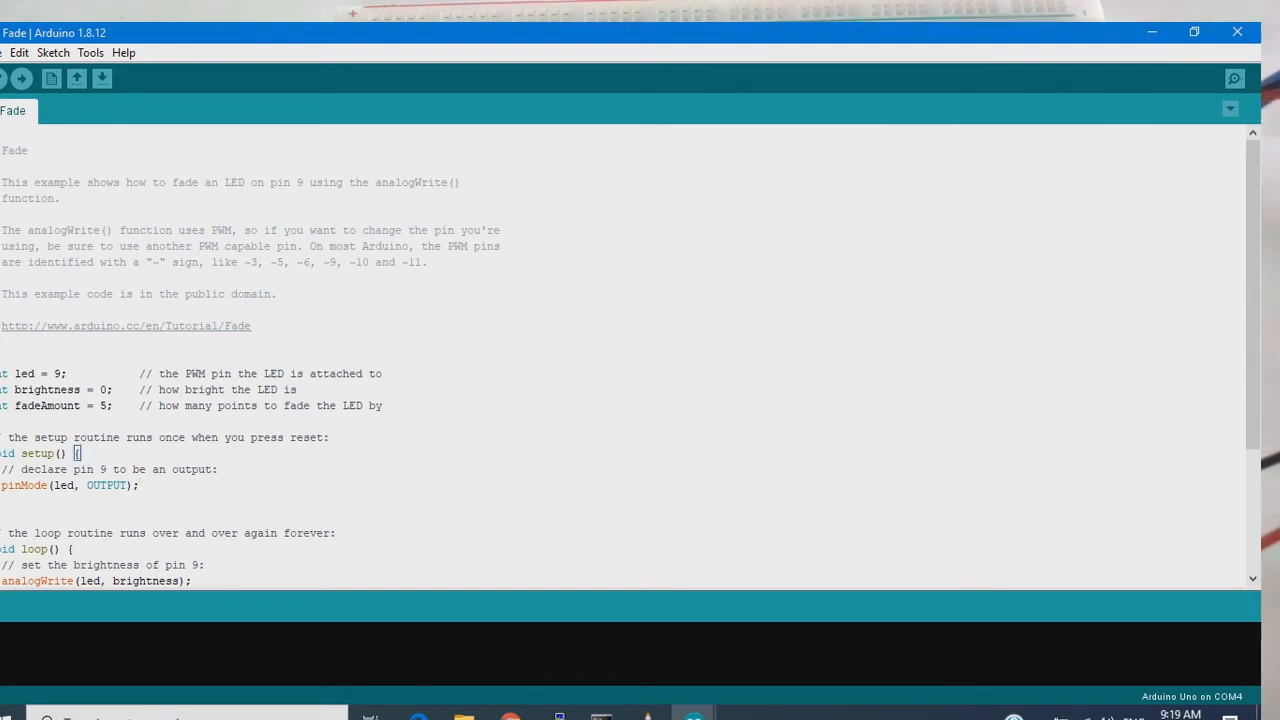
{"action": "scroll", "scroll_direction": "down", "scroll_amount": 3}
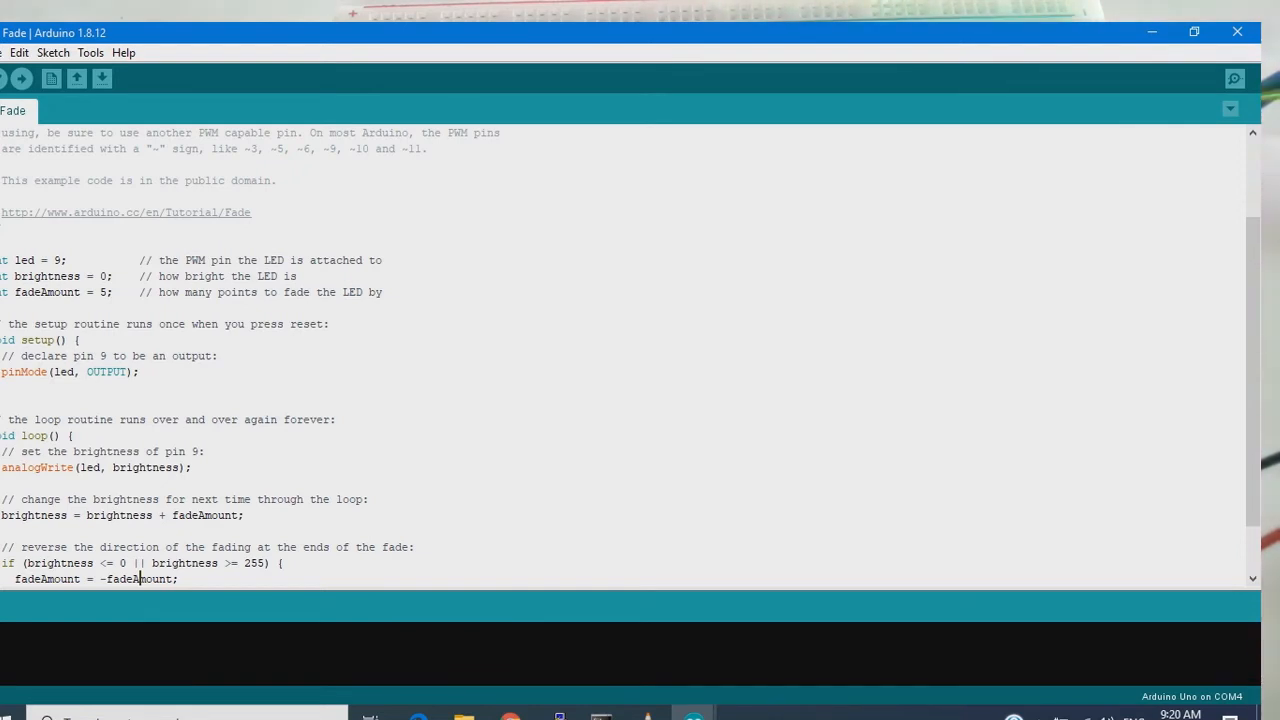
Highlight the if condition reversing fade at brightness <= 0 || brightness >= 255
{"action": "scroll", "scroll_direction": "down", "scroll_amount": 3}
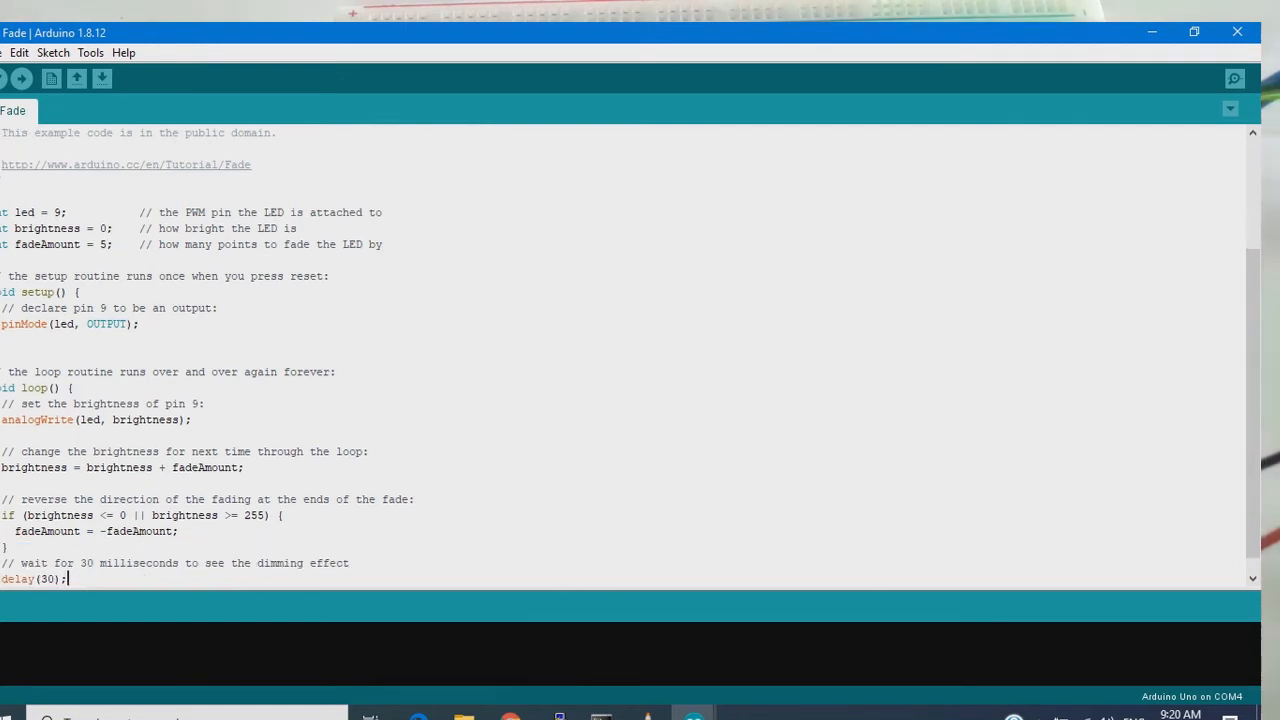
{"action": "scroll", "scroll_direction": "up", "scroll_amount": 3}
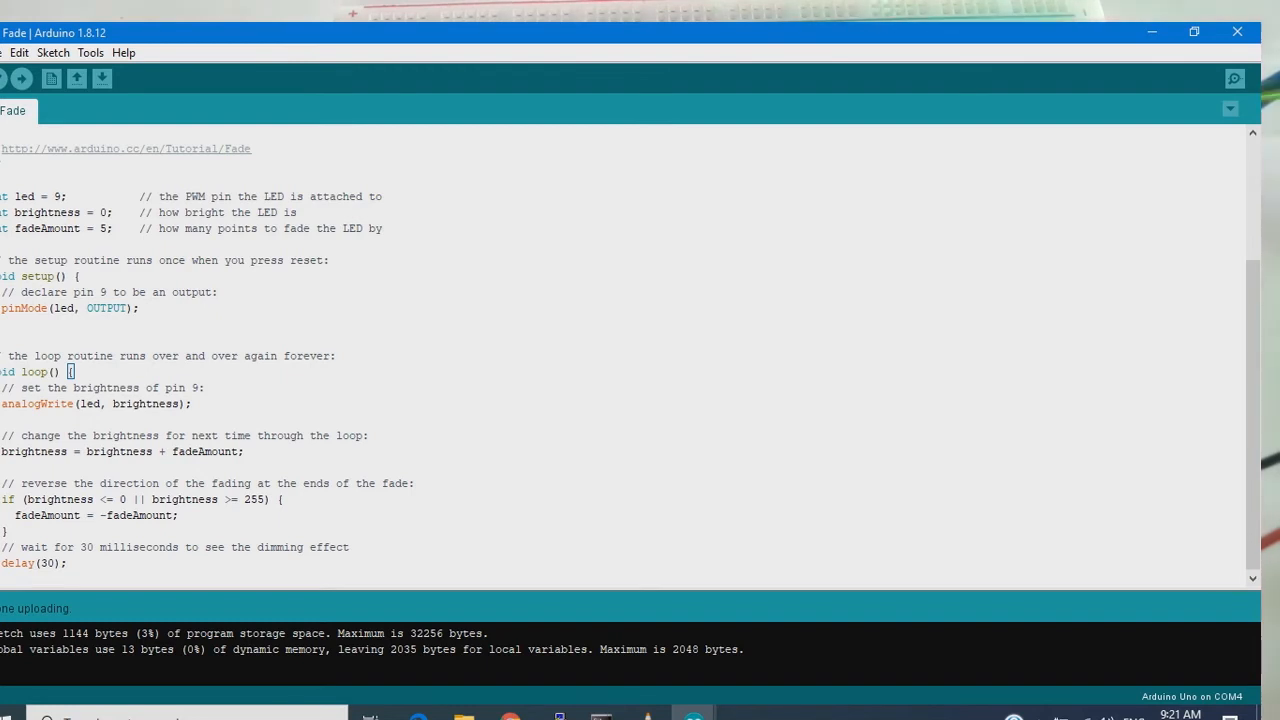
{"action": "left_click_drag", "start_coordinate": [90, 500], "coordinate": [284, 500]}
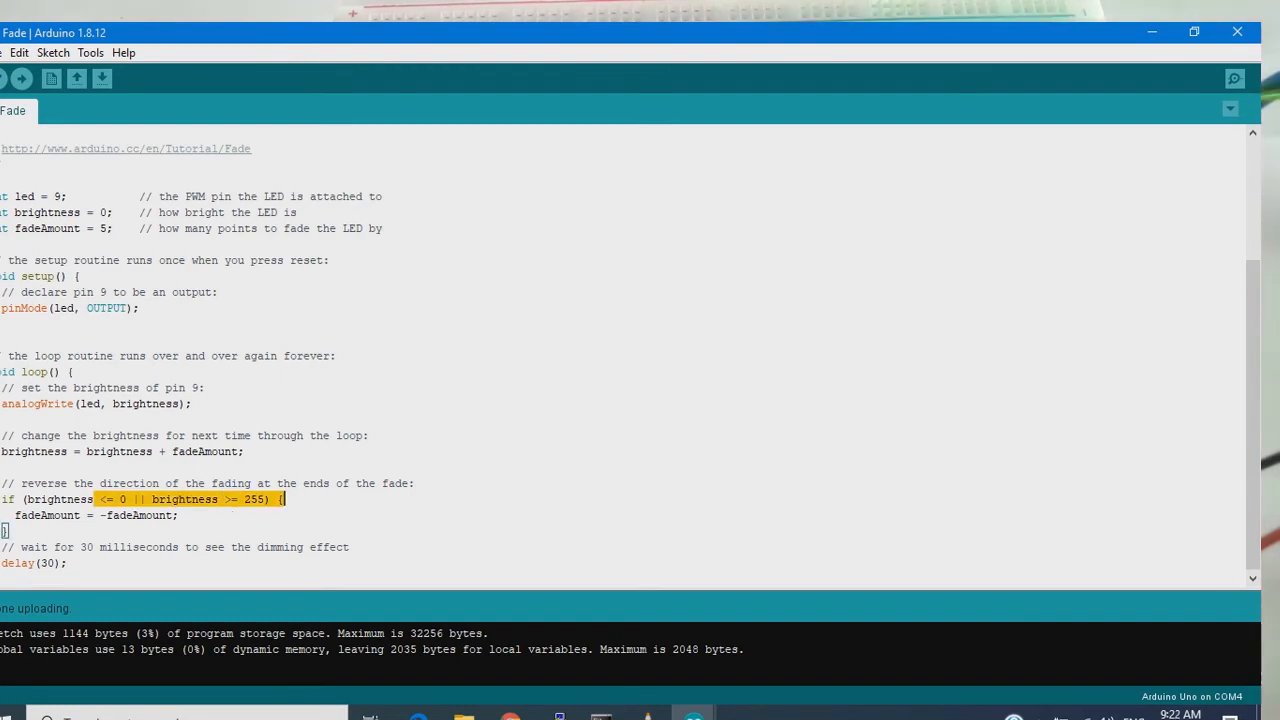